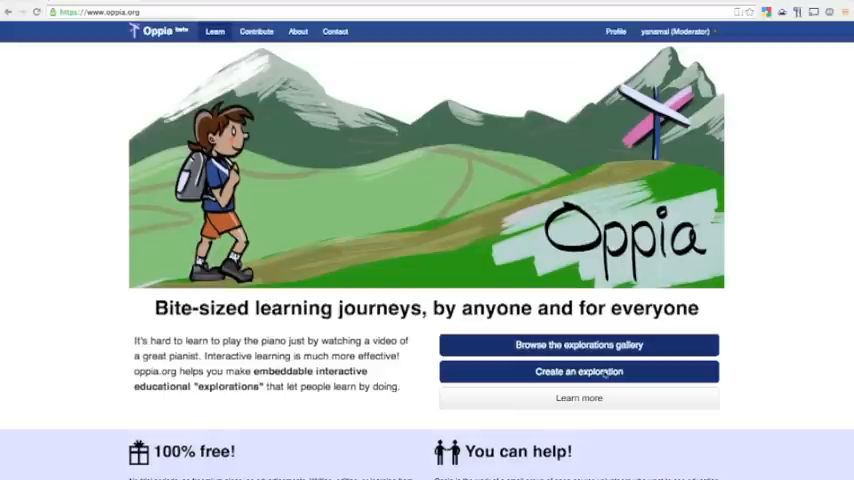
pyautogui.moveTo(297, 45)
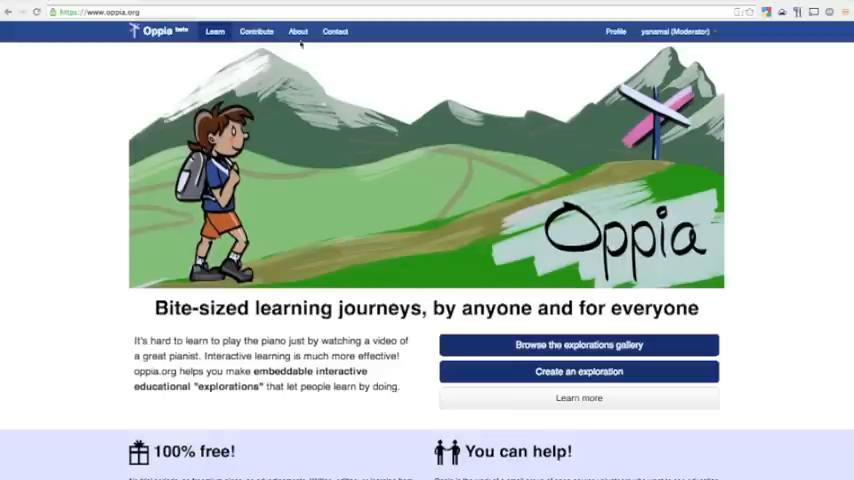
# Step: Browse the info pages, profile and Geography, Mathematics and Welcome gallery categories
pyautogui.click(335, 31)
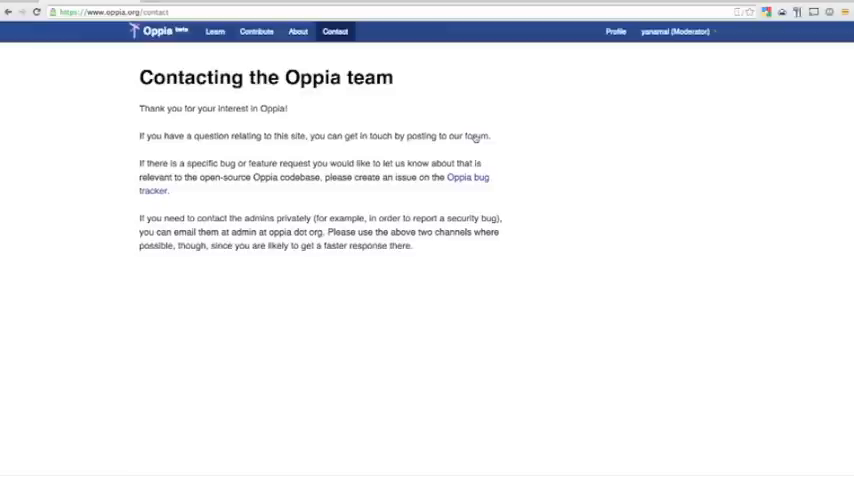
pyautogui.click(615, 30)
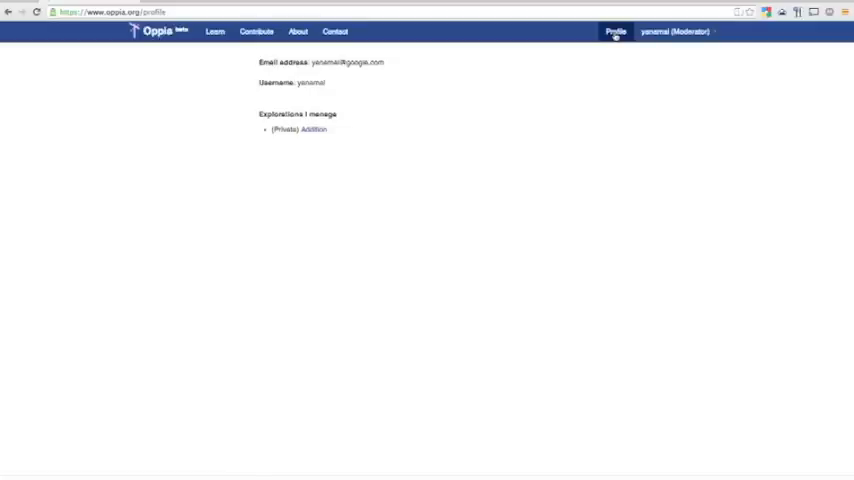
pyautogui.moveTo(333, 135)
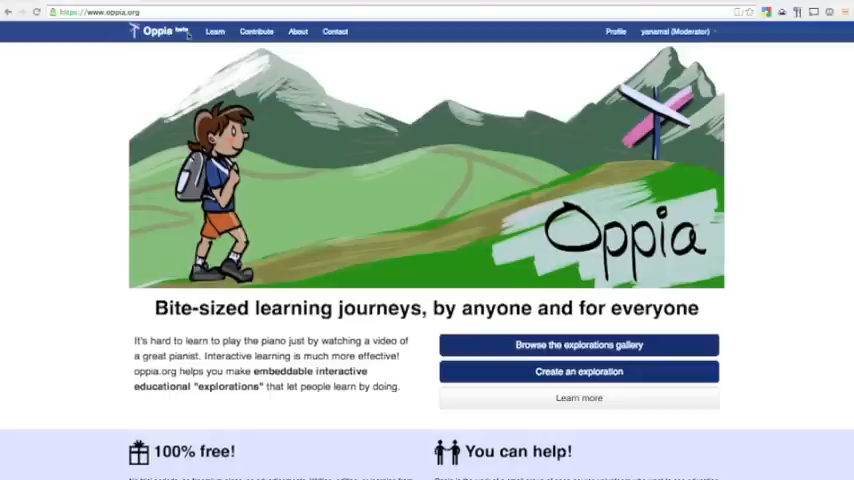
pyautogui.click(211, 31)
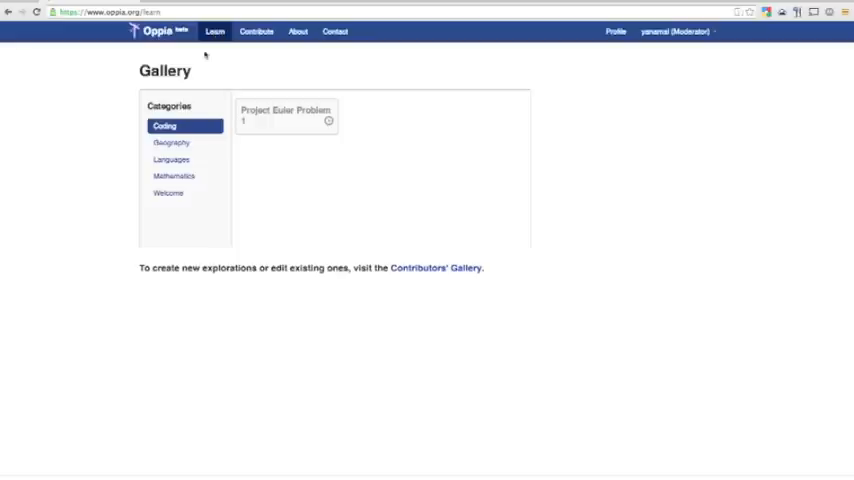
pyautogui.moveTo(172, 145)
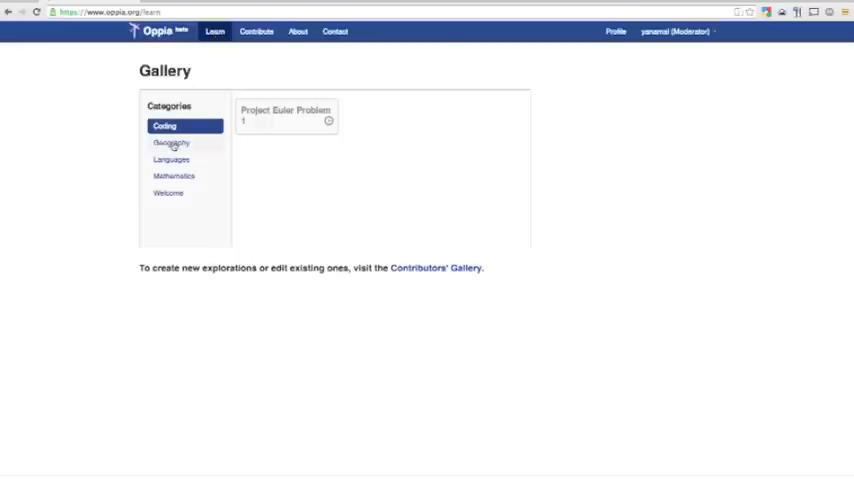
pyautogui.click(170, 142)
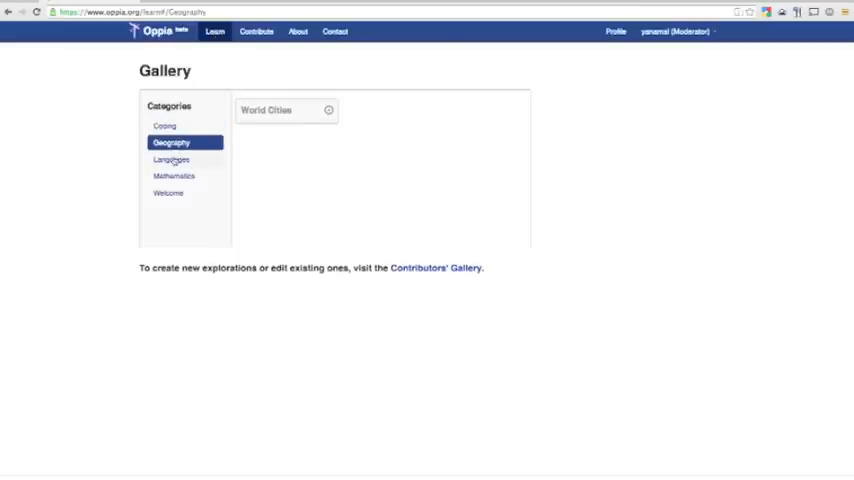
pyautogui.click(172, 176)
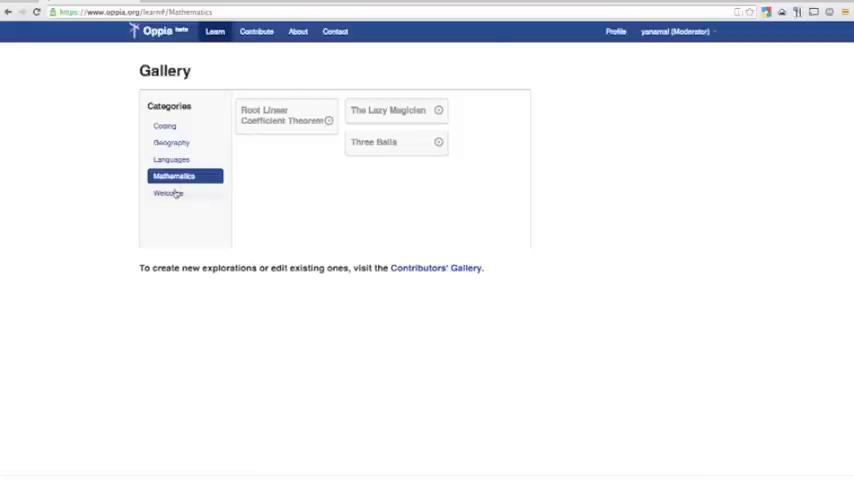
pyautogui.click(169, 193)
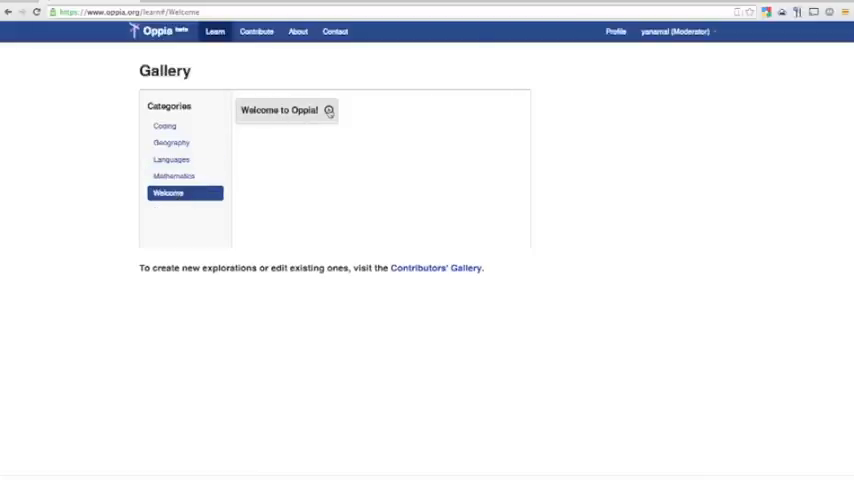
# Step: In the contributors' gallery, view Languages, then Mathematics with the private Addition exploration
pyautogui.click(253, 32)
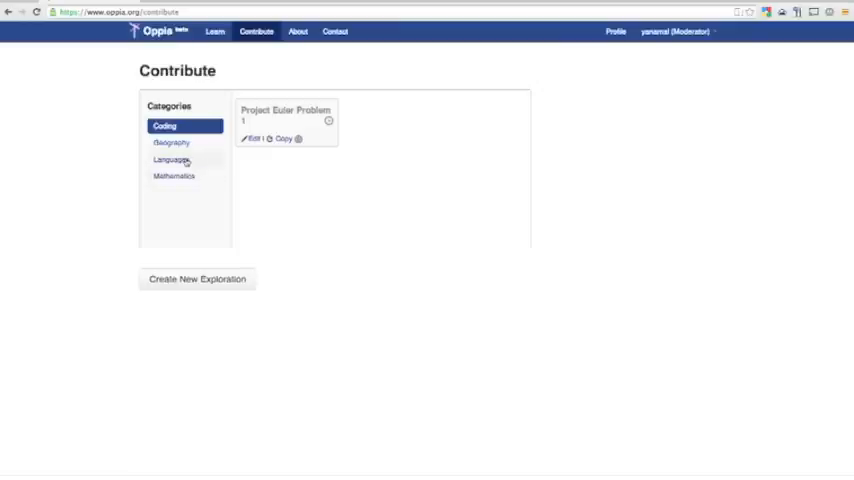
pyautogui.moveTo(201, 151)
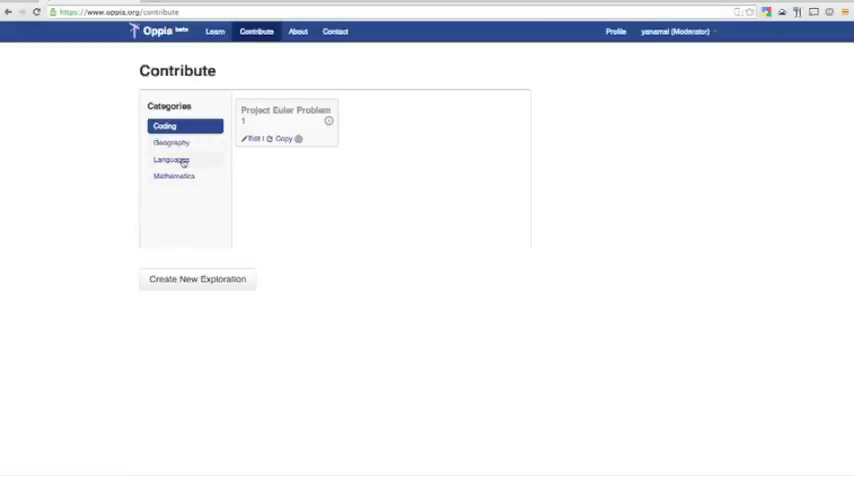
pyautogui.click(171, 159)
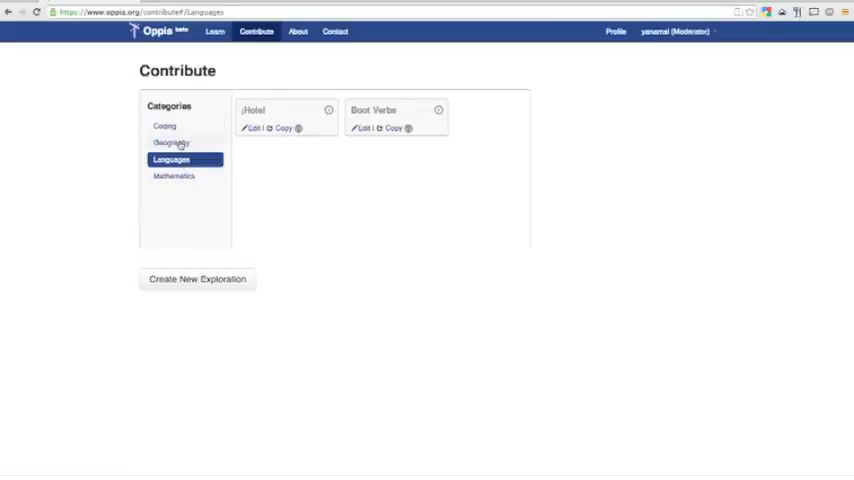
pyautogui.click(174, 176)
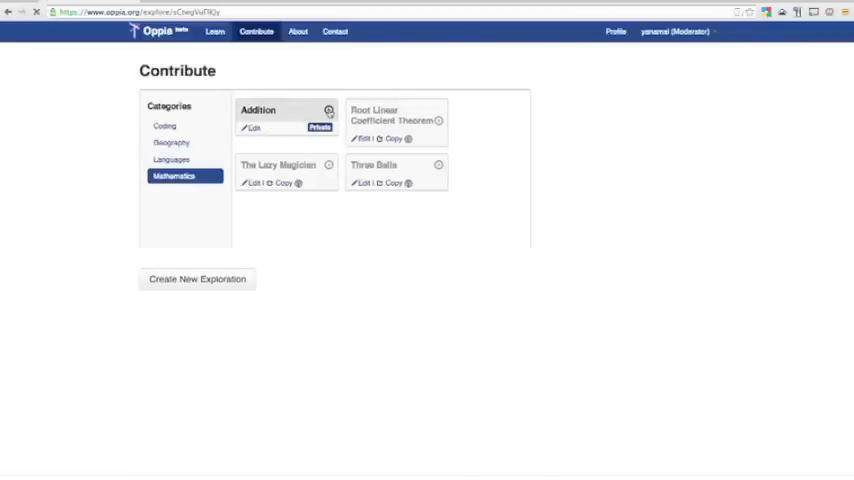
# Step: Preview the Addition exploration and submit a name, reaching 'What is 2+2?'
pyautogui.click(262, 109)
pyautogui.write('My name is Yana')
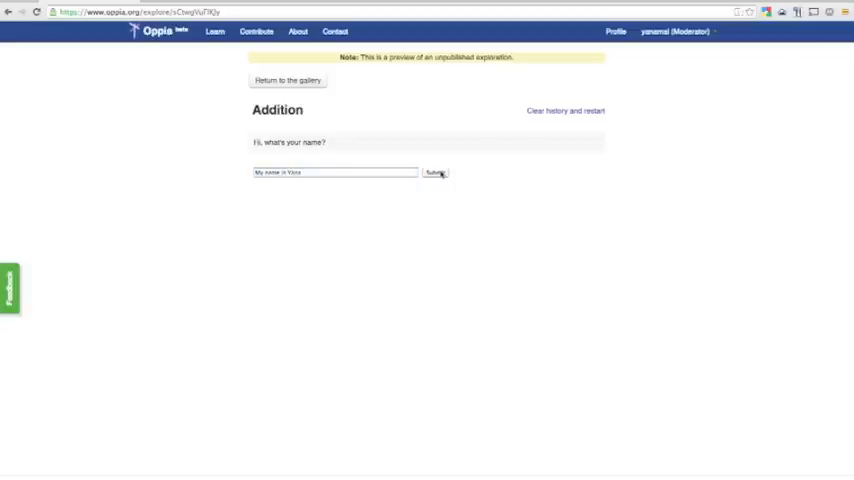
pyautogui.click(433, 172)
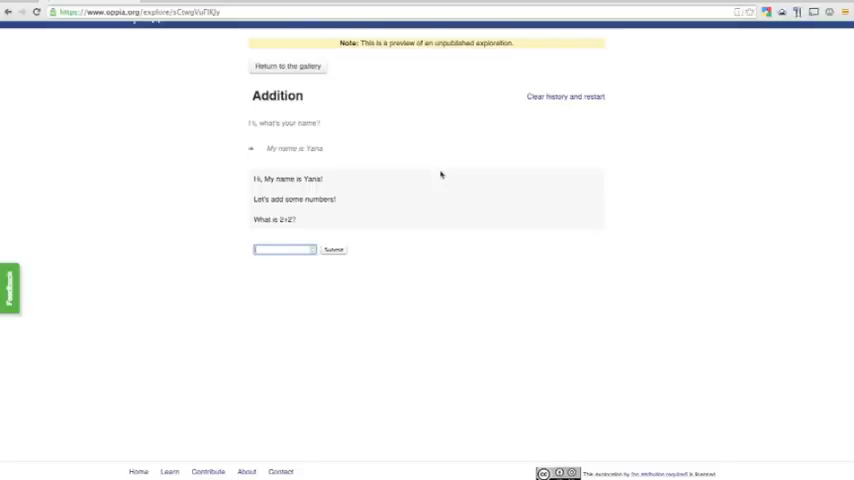
# Step: Submit wrong guesses such as 5 for 2+2, then 4, reaching the congratulations message
pyautogui.write('5')
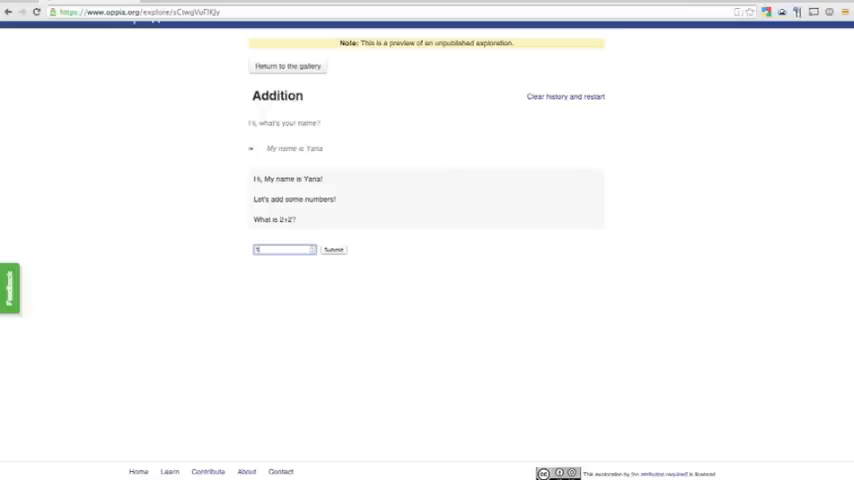
pyautogui.click(333, 249)
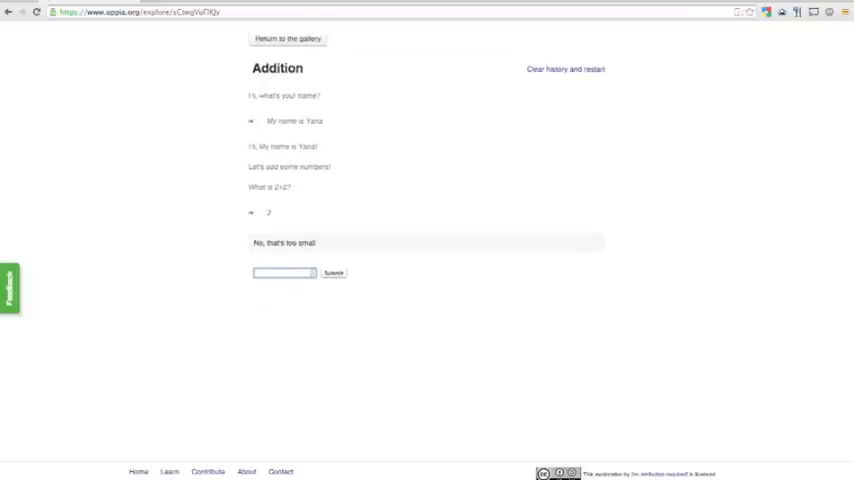
pyautogui.click(333, 272)
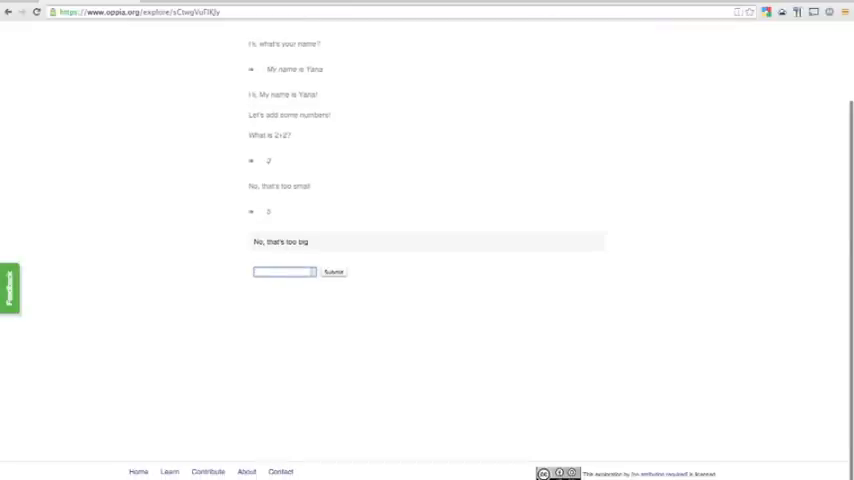
pyautogui.write('4')
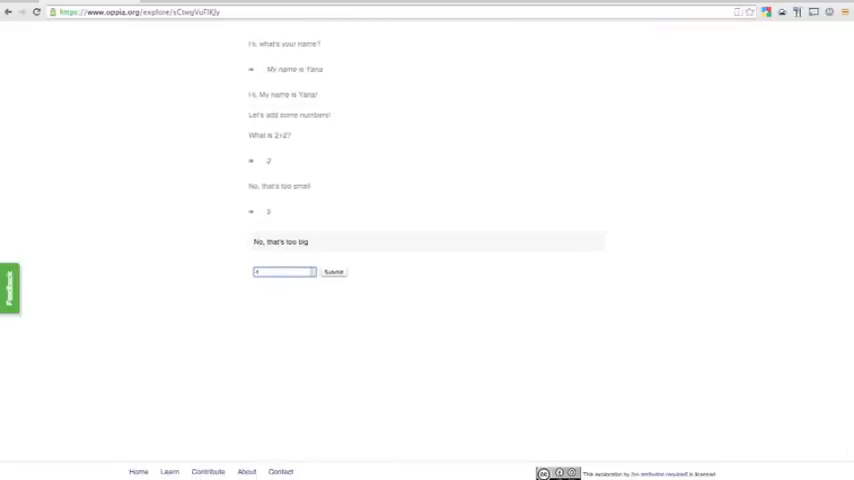
pyautogui.click(332, 271)
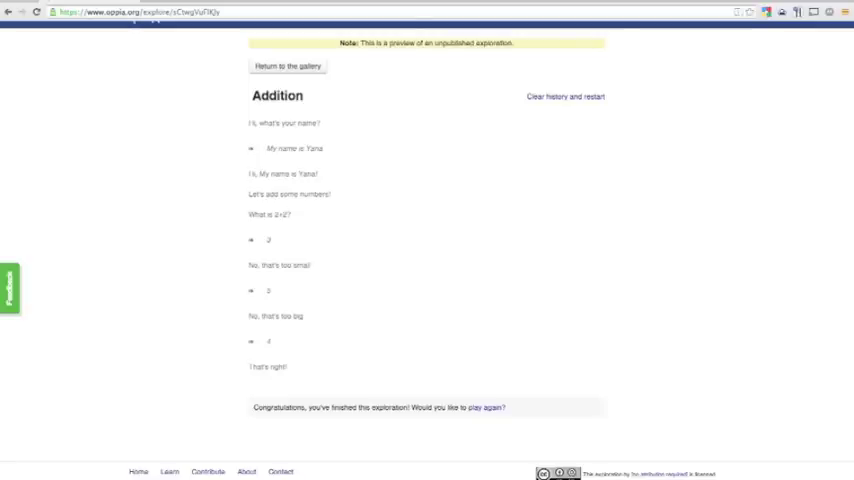
pyautogui.moveTo(429, 338)
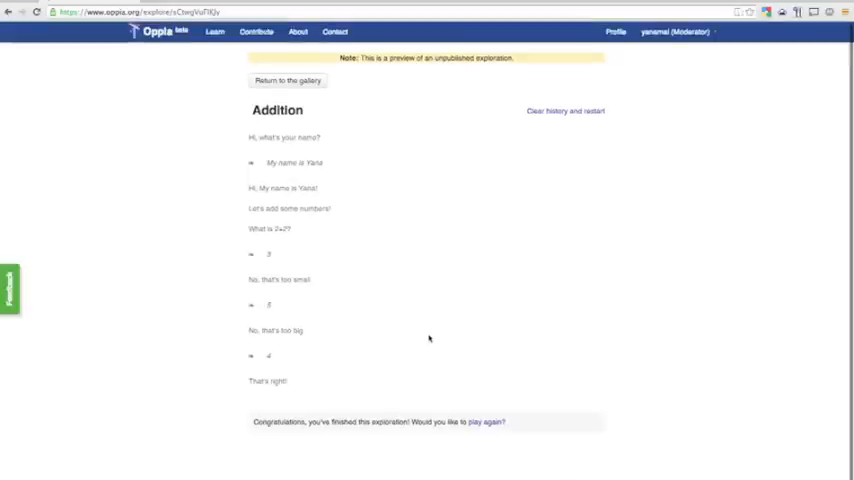
pyautogui.moveTo(427, 290)
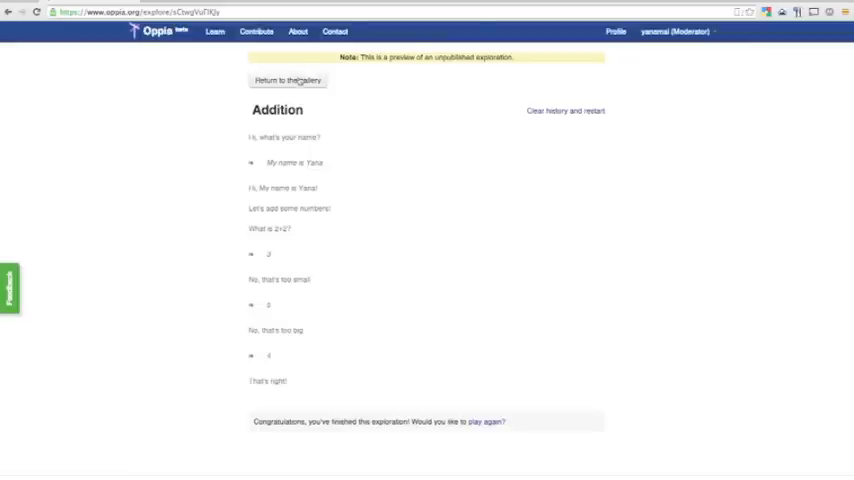
# Step: From the gallery, go to the profile and open Addition under Explorations I manage
pyautogui.click(289, 79)
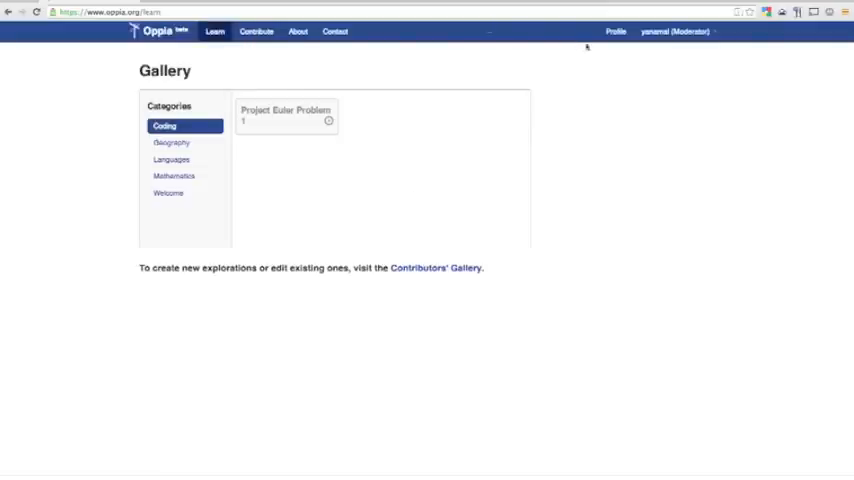
pyautogui.click(614, 31)
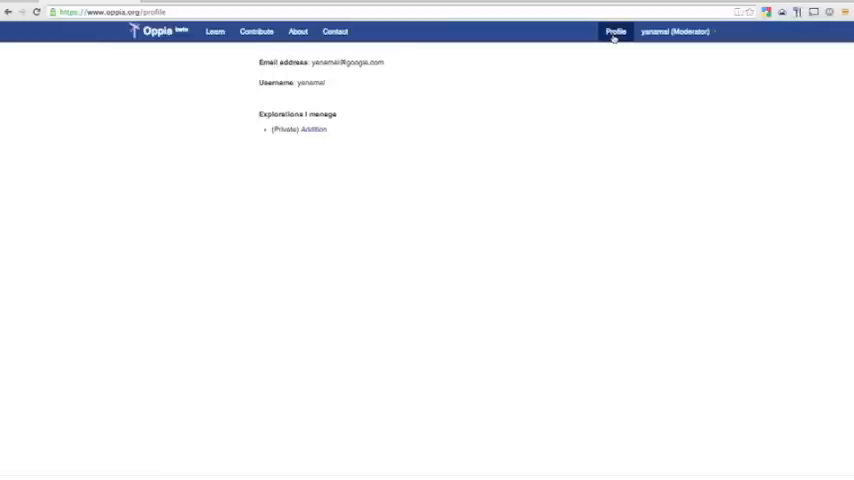
pyautogui.click(298, 129)
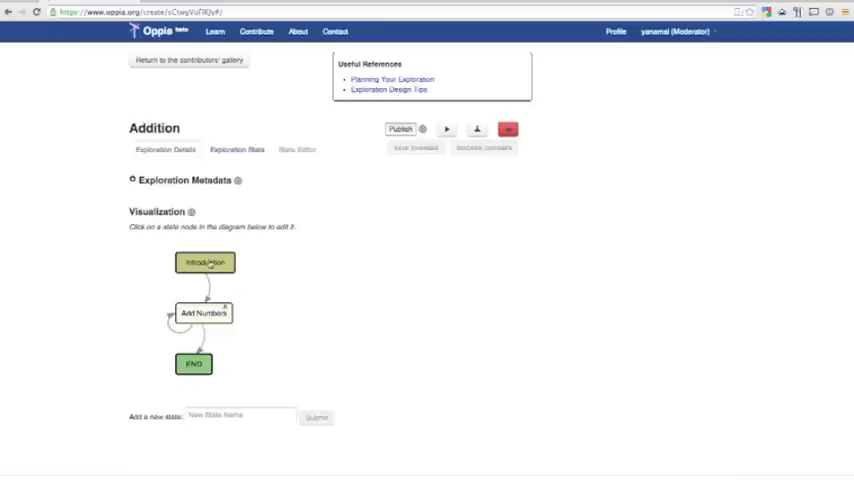
# Step: Select the Introduction node and list the rule options for a new answer rule
pyautogui.click(203, 263)
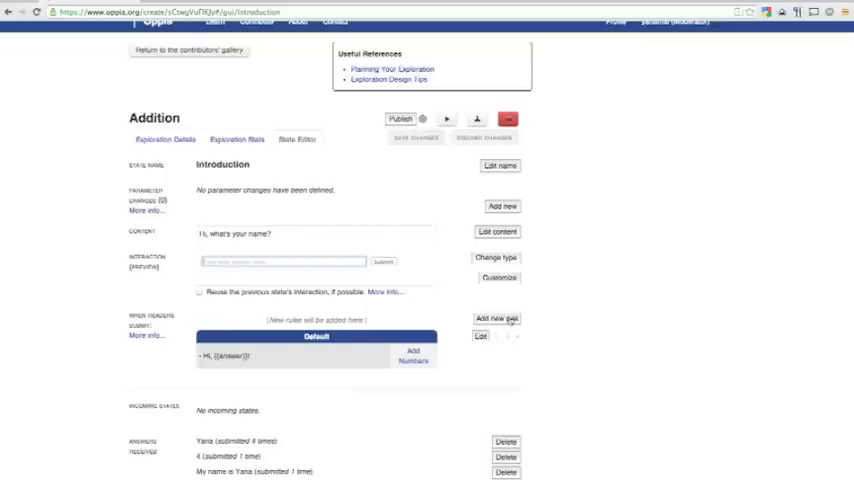
pyautogui.click(497, 318)
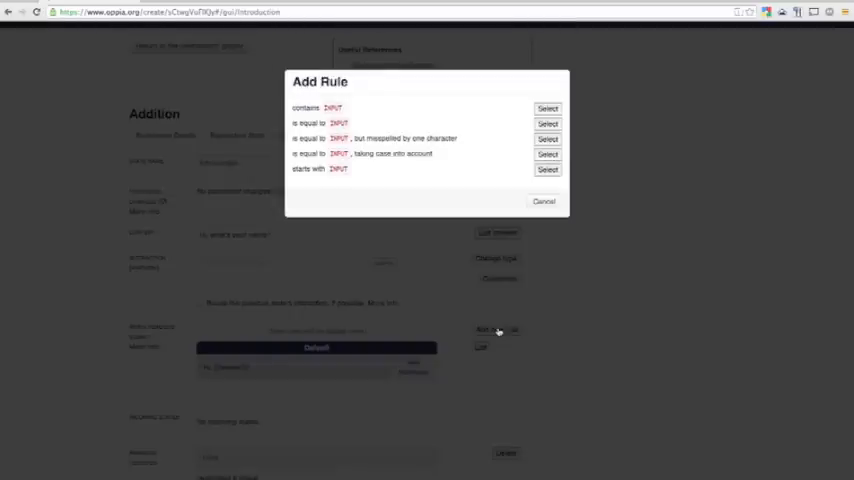
# Step: Add an 'Answer contains name' rule to new state 'Name Check' with feedback 'Your name is "{{answer}}"?'
pyautogui.click(546, 107)
pyautogui.write('name')
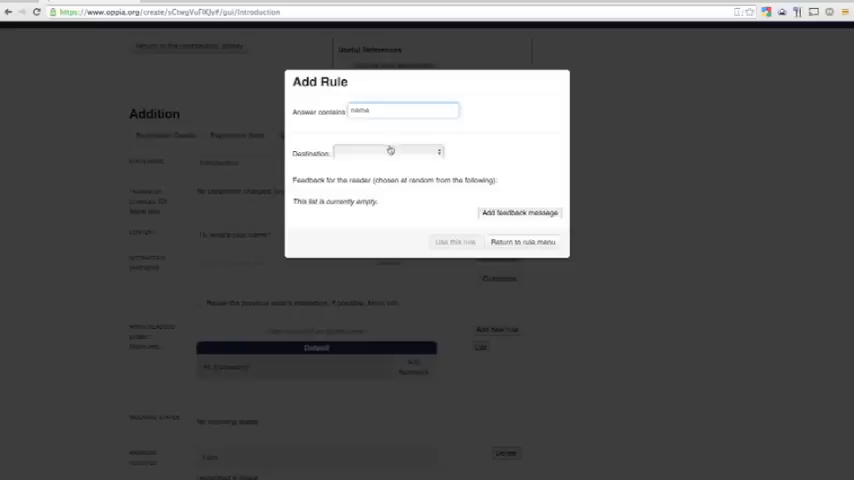
pyautogui.click(393, 151)
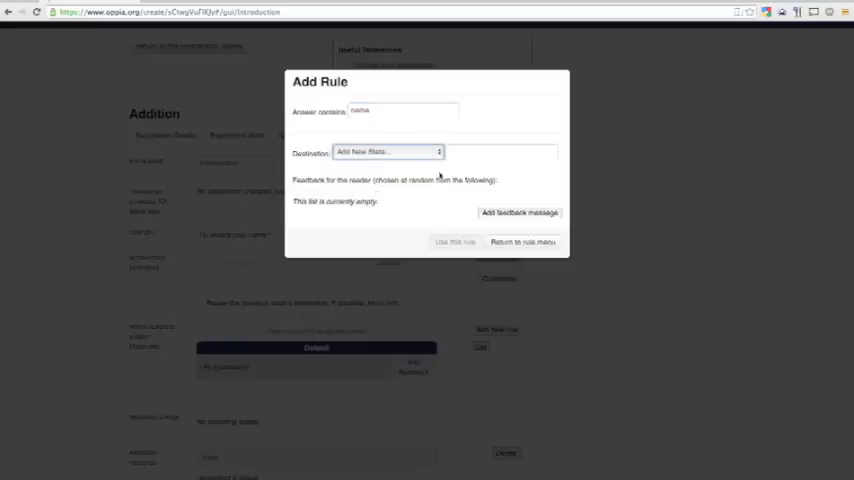
pyautogui.click(391, 151)
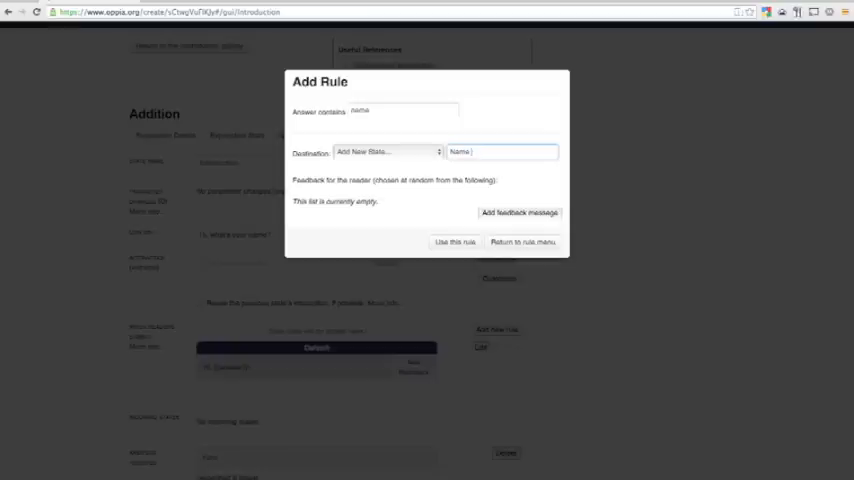
pyautogui.write('Name Check')
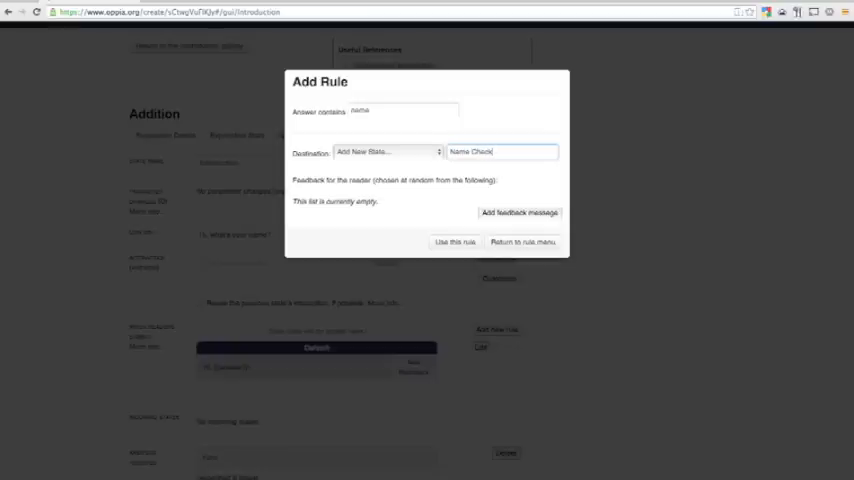
pyautogui.click(524, 213)
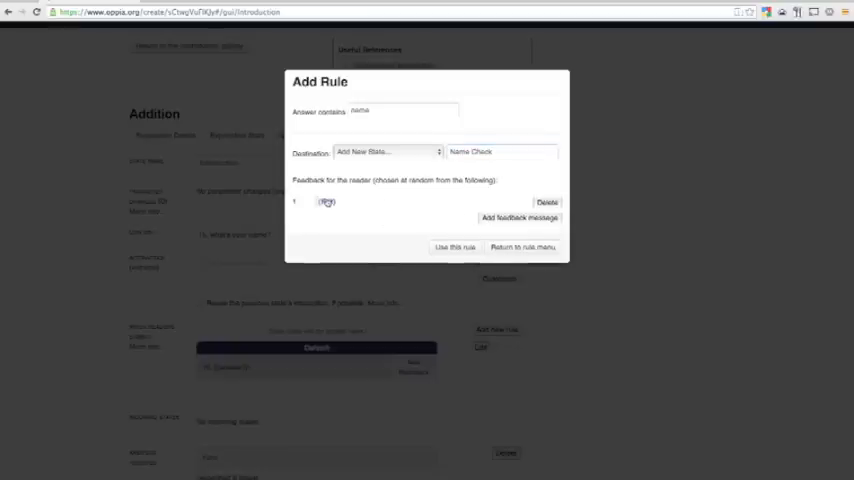
pyautogui.click(332, 203)
pyautogui.write('Your name is "{{answer}}"?')
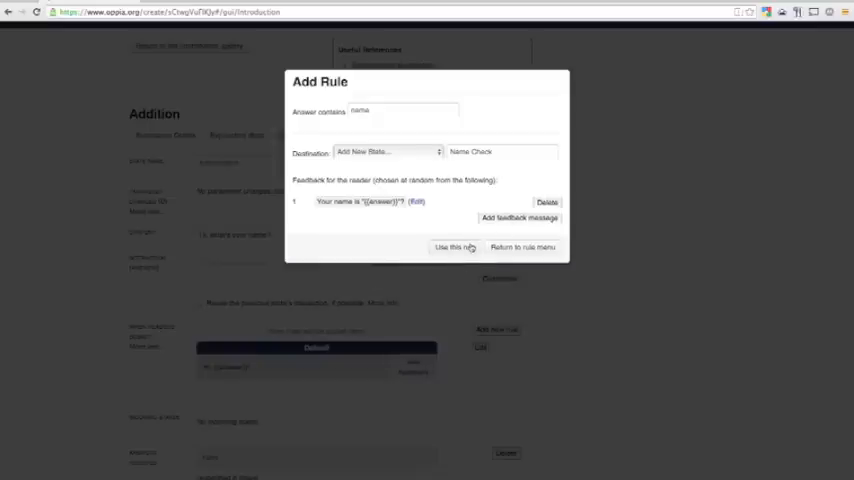
pyautogui.click(451, 248)
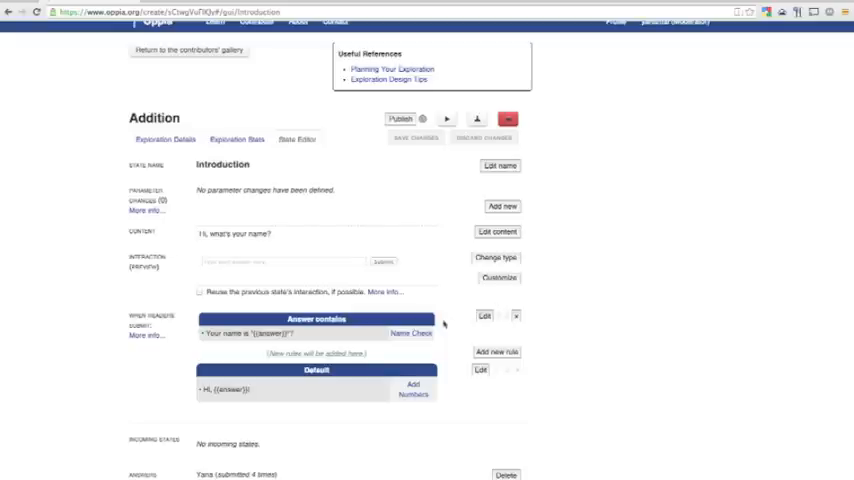
# Step: Change Name Check to multiple choice input with the choices 'Yes' and 'No'
pyautogui.click(411, 333)
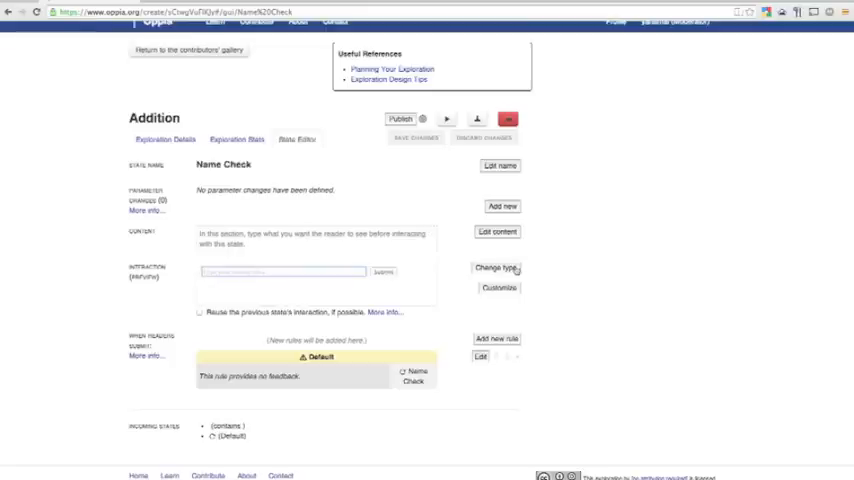
pyautogui.click(494, 267)
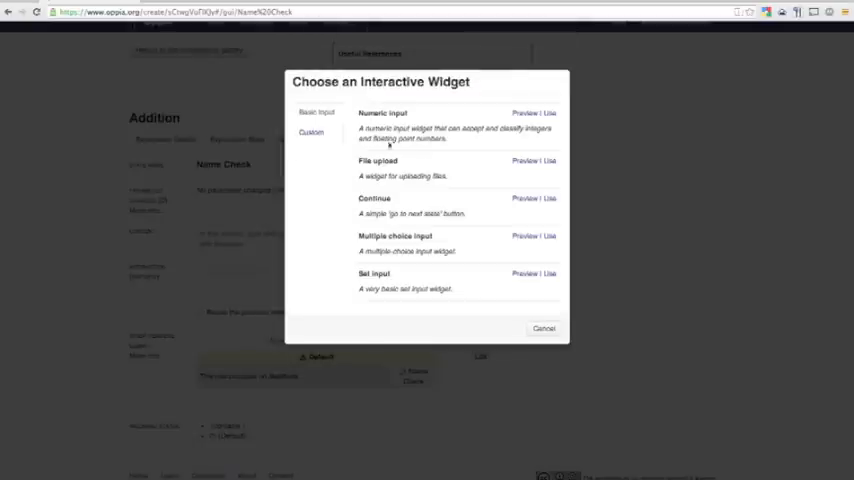
pyautogui.moveTo(545, 239)
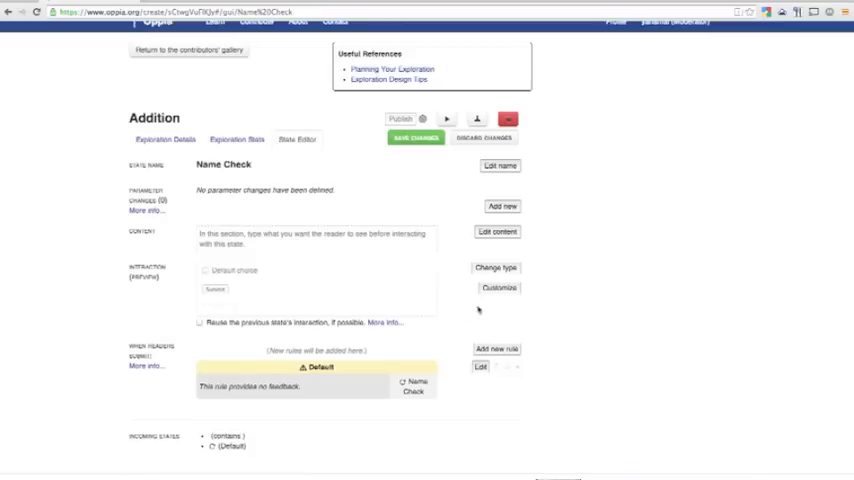
pyautogui.click(496, 288)
pyautogui.write('Yes')
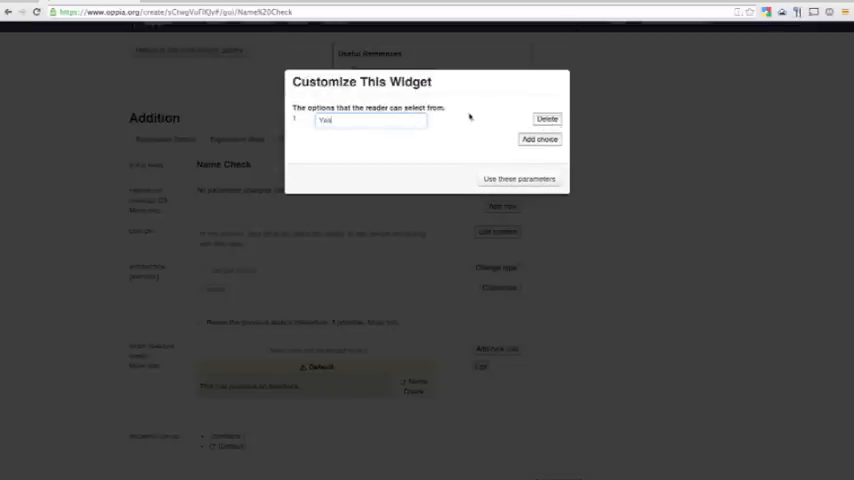
pyautogui.click(539, 139)
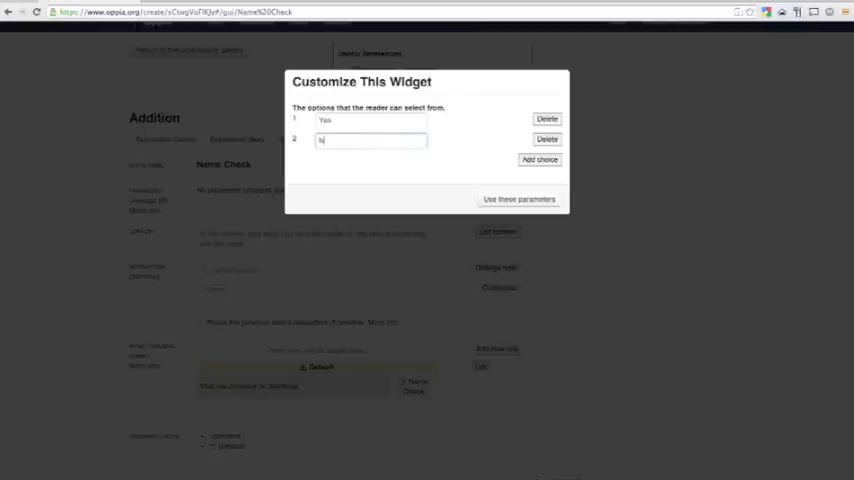
pyautogui.write('o')
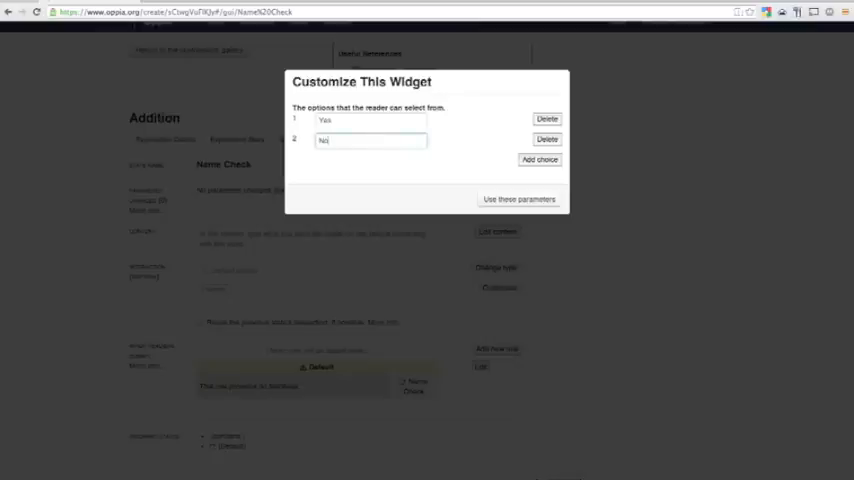
pyautogui.click(517, 198)
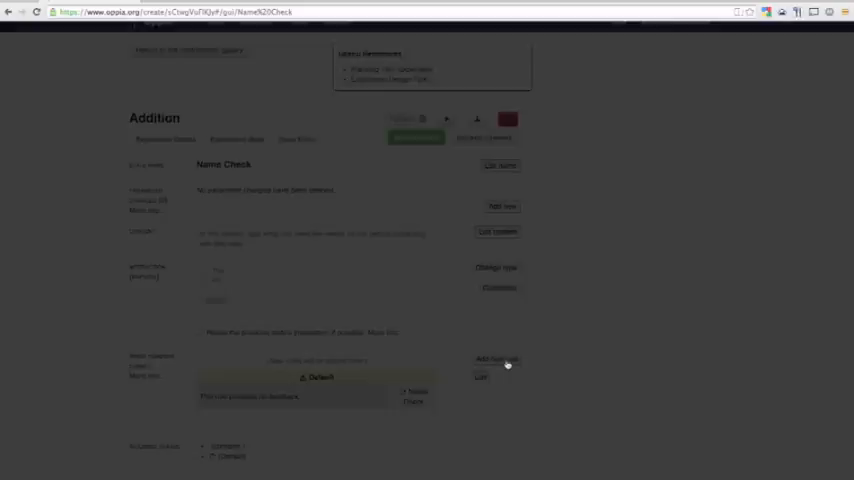
# Step: Add a Name Check rule sending 'Yes' answers to Add Numbers
pyautogui.click(493, 359)
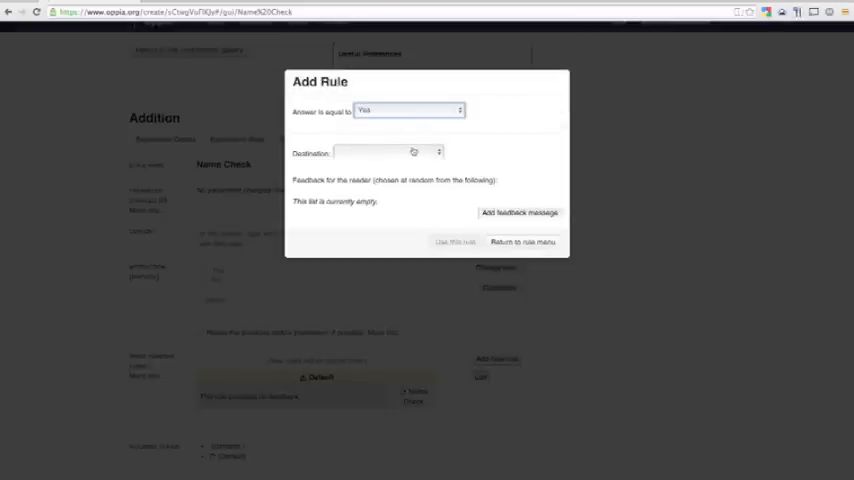
pyautogui.click(388, 152)
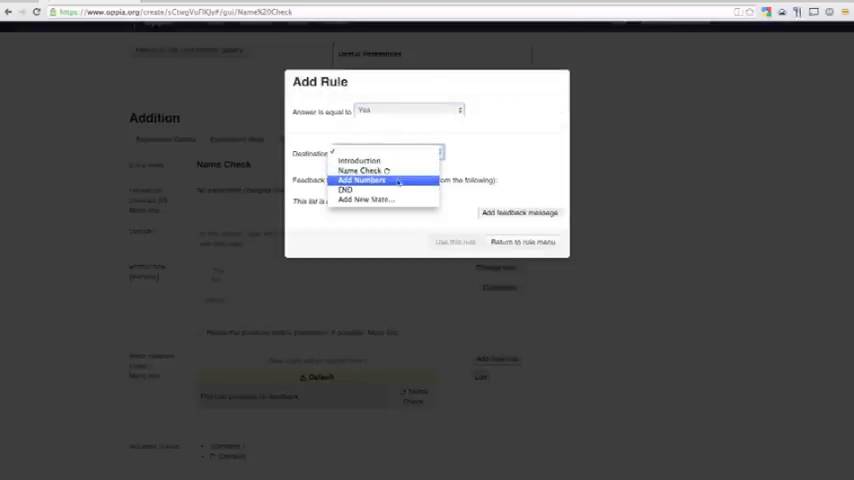
pyautogui.click(360, 180)
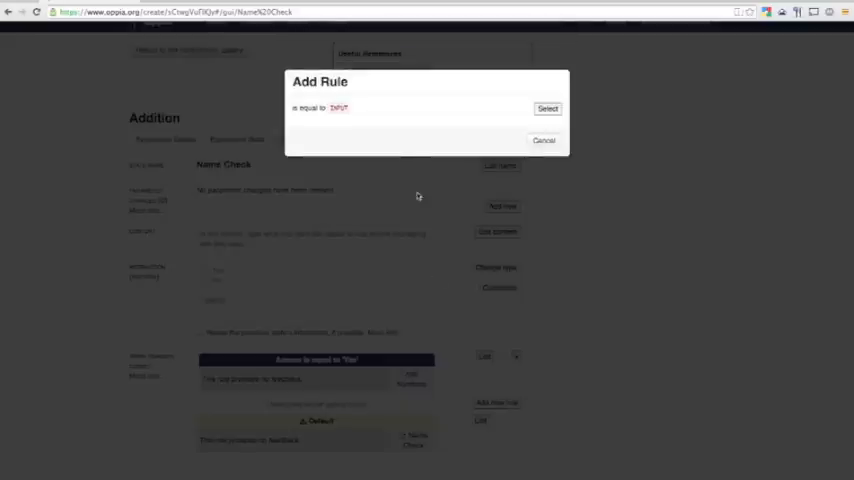
# Step: Add an is-equal-to rule sending 'No' answers back to Introduction
pyautogui.click(548, 107)
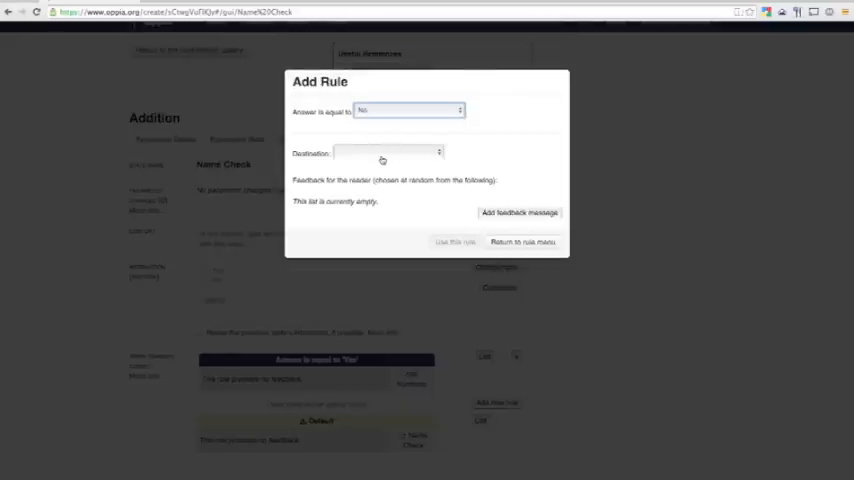
pyautogui.click(380, 152)
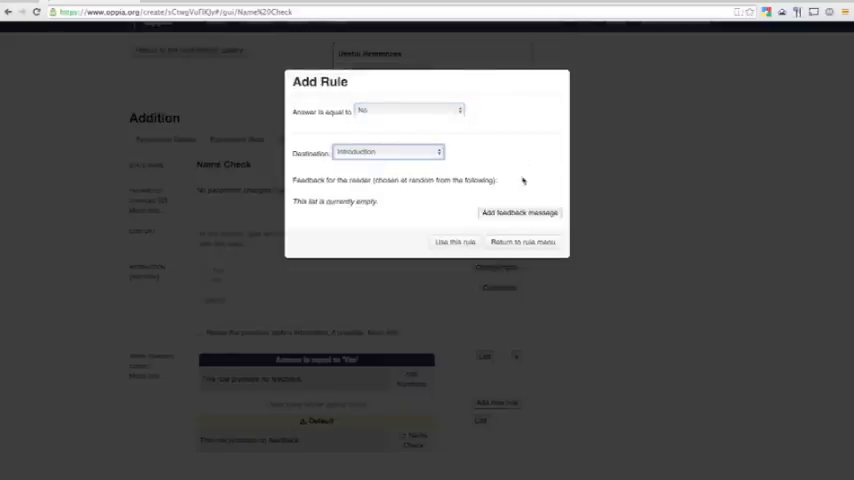
pyautogui.click(523, 241)
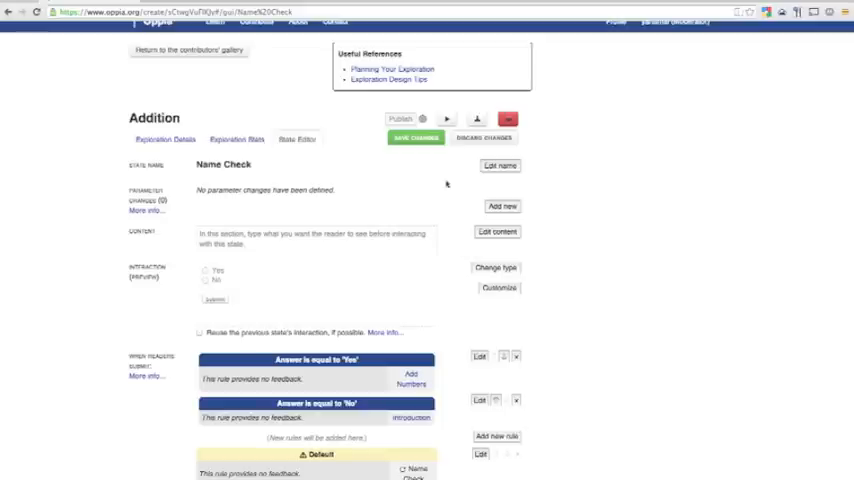
# Step: Save the exploration with a description about letting students re-enter their name
pyautogui.click(415, 137)
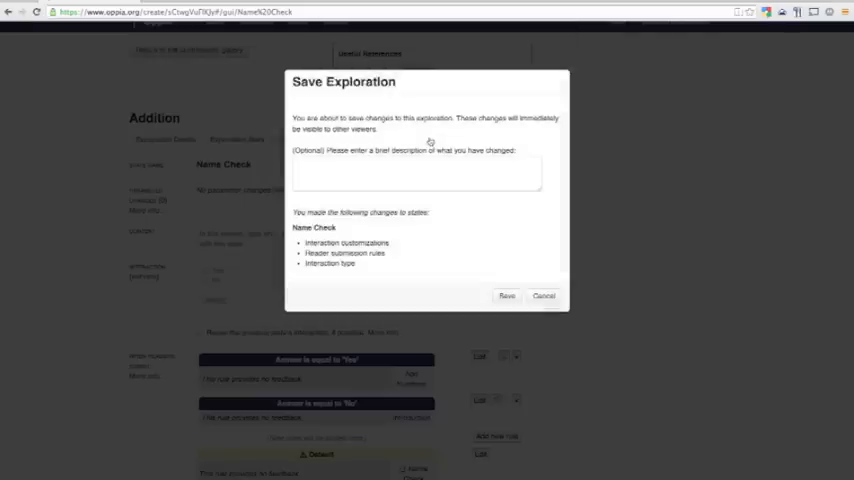
pyautogui.write('Add')
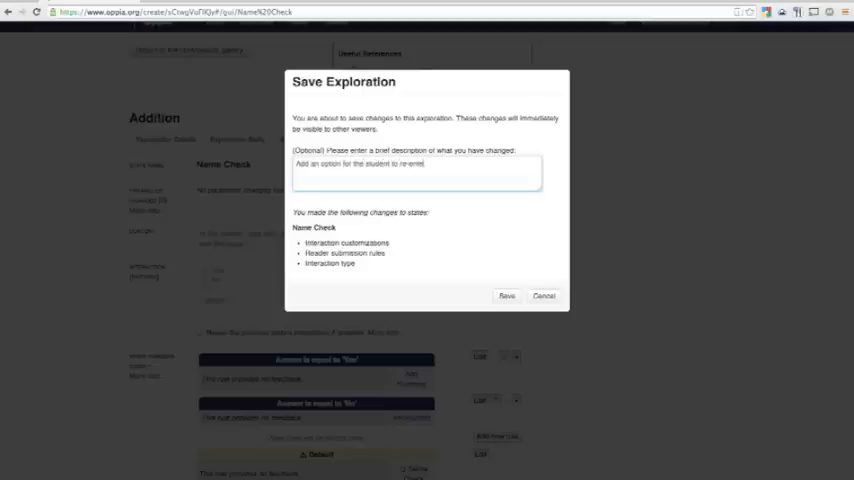
pyautogui.write('their name')
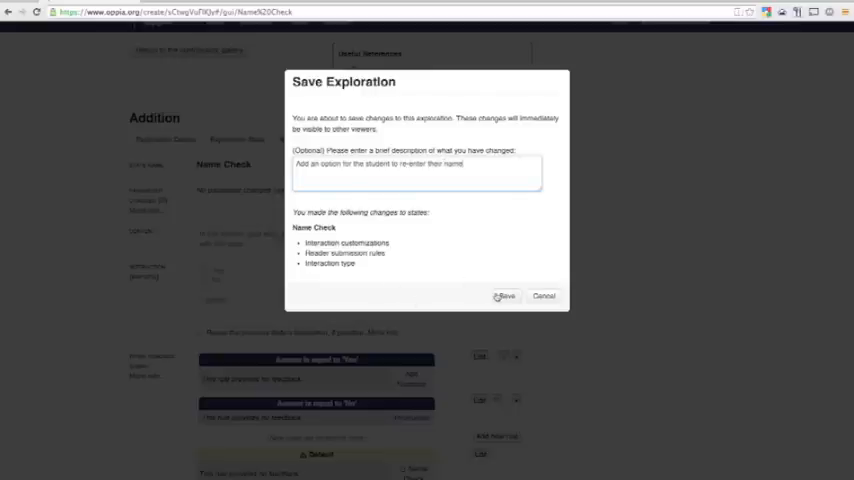
pyautogui.click(505, 296)
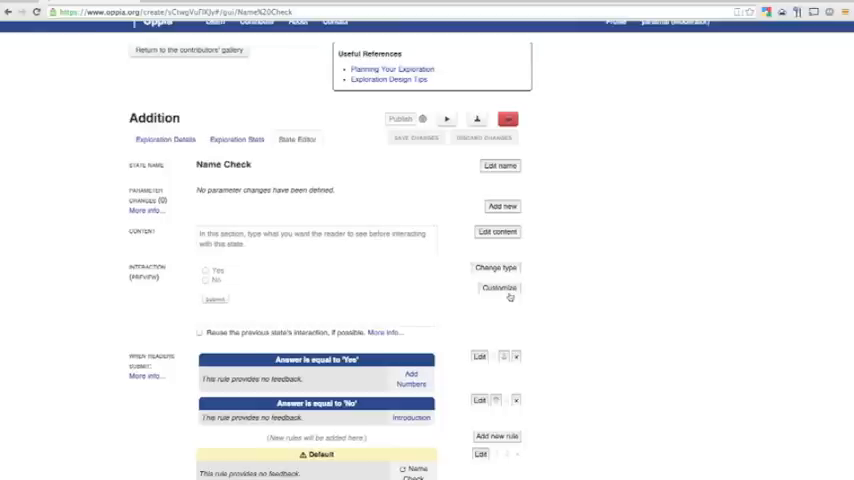
pyautogui.moveTo(390, 220)
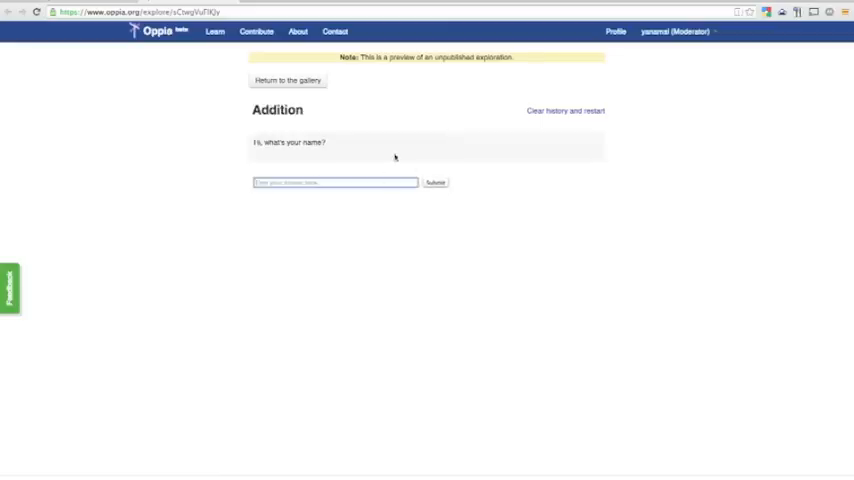
# Step: Submit 'My name' in the preview, then answer No to the name confirmation
pyautogui.write('My name is York')
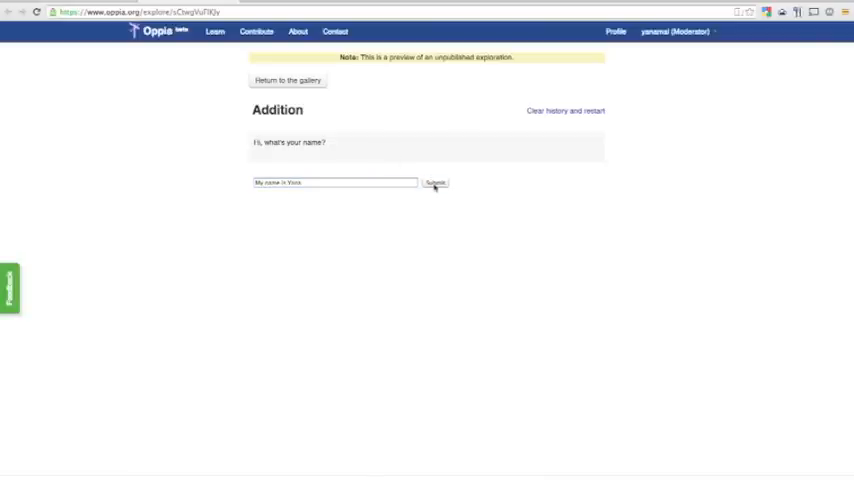
pyautogui.click(433, 182)
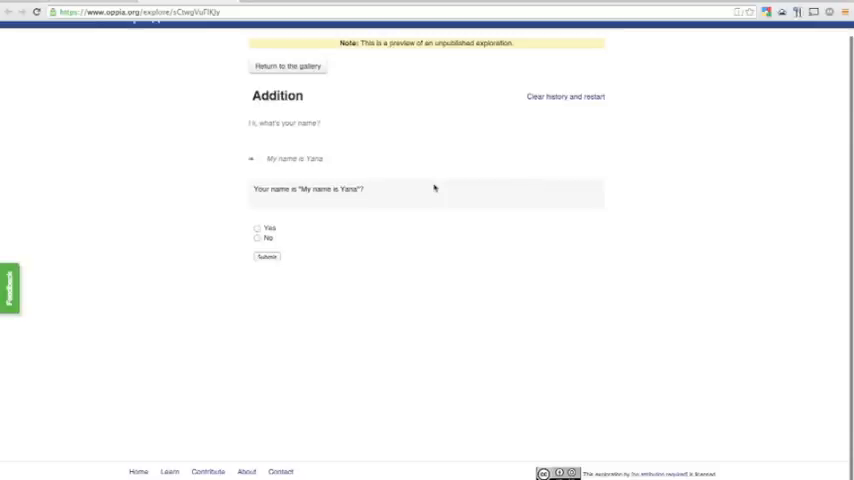
pyautogui.click(258, 238)
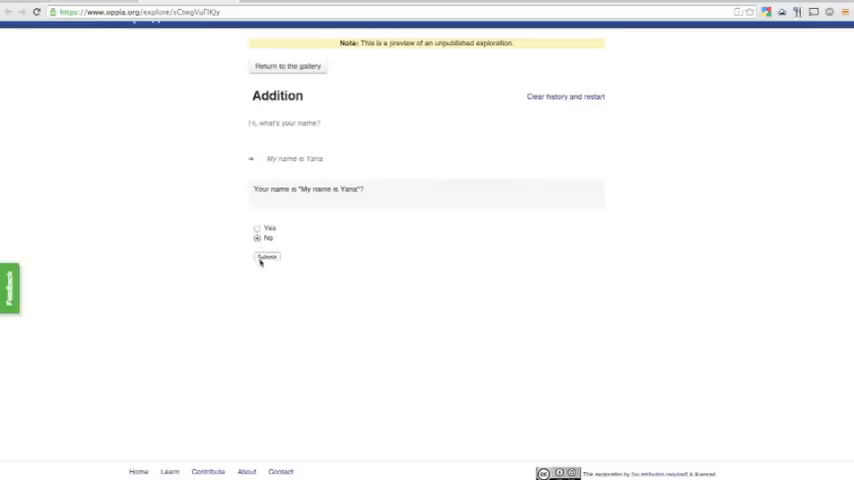
pyautogui.click(266, 256)
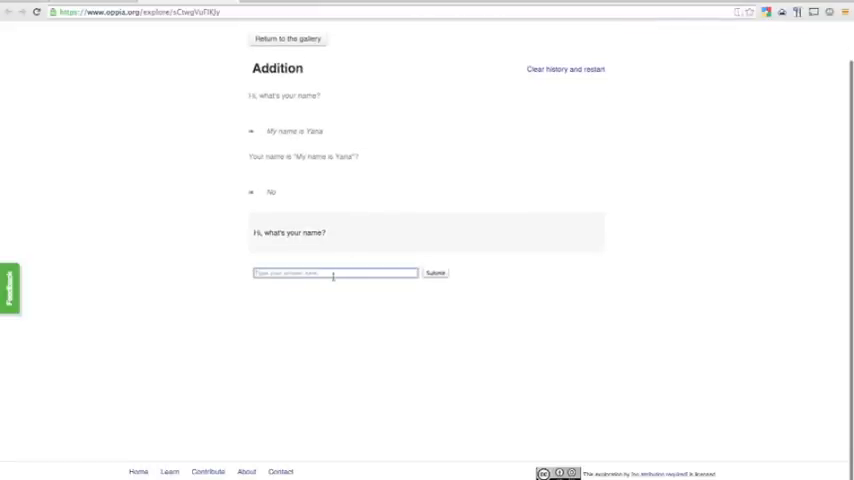
# Step: Re-enter the name 'Yana', then answer 4 to finish the exploration
pyautogui.write('Yana')
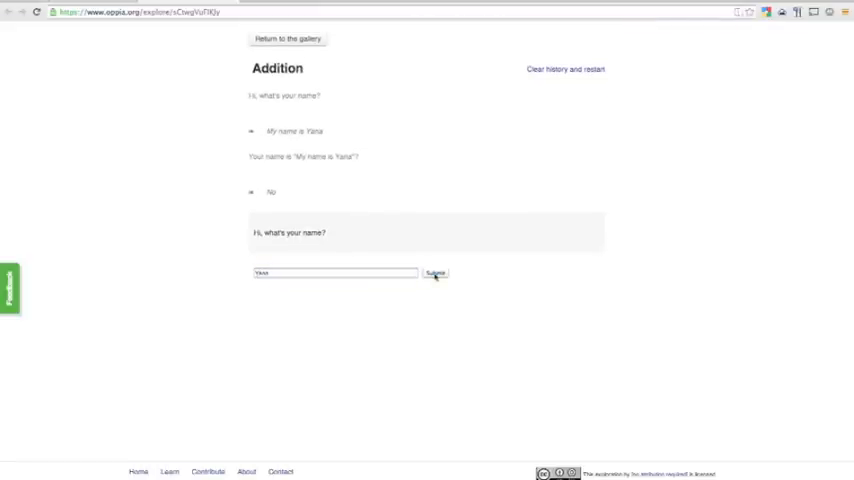
pyautogui.click(434, 272)
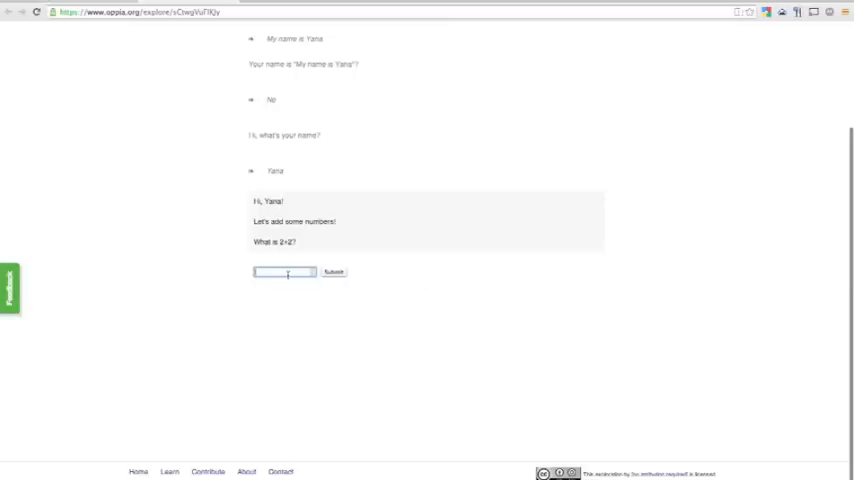
pyautogui.write('4')
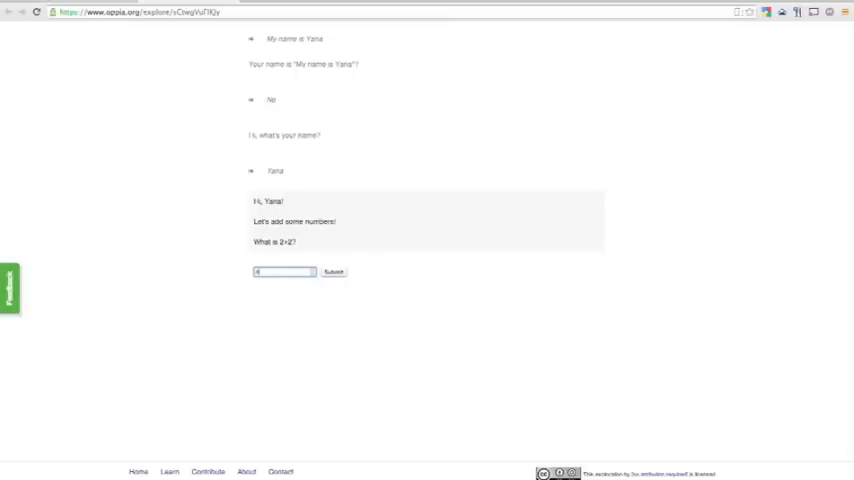
pyautogui.click(333, 271)
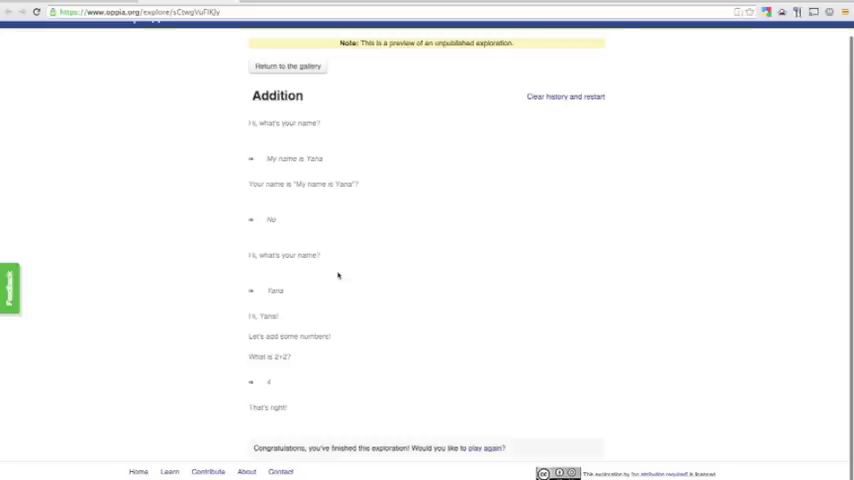